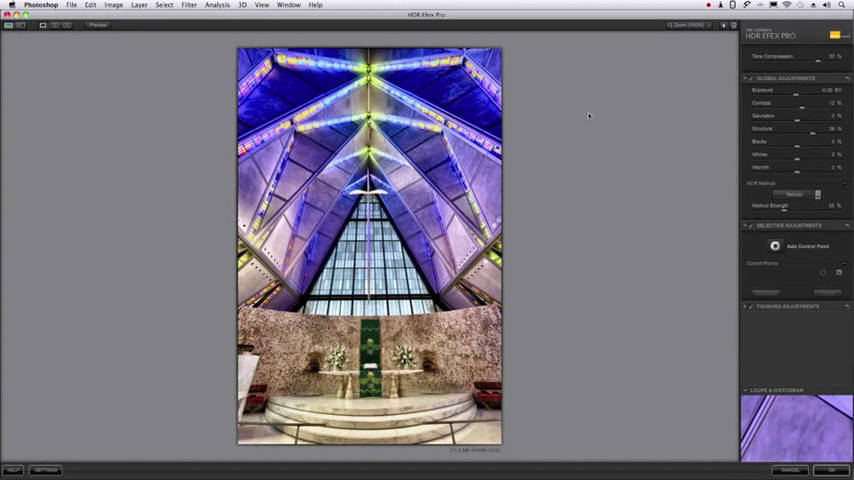
mouse_move(576, 128)
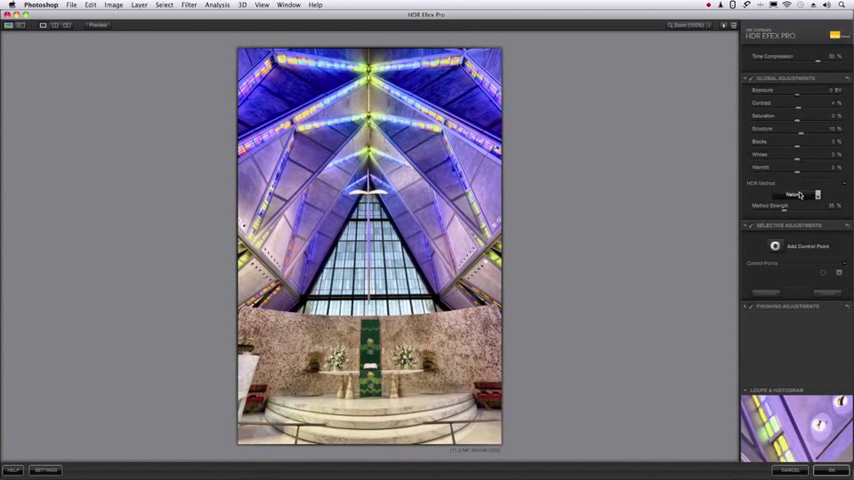
Switch the chapel image's HDR method to Illuminate from the method list
left_click(804, 196)
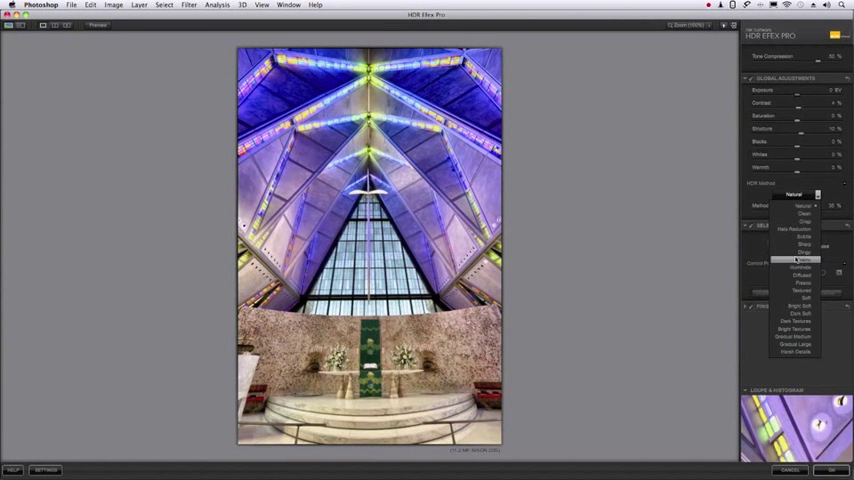
left_click(800, 260)
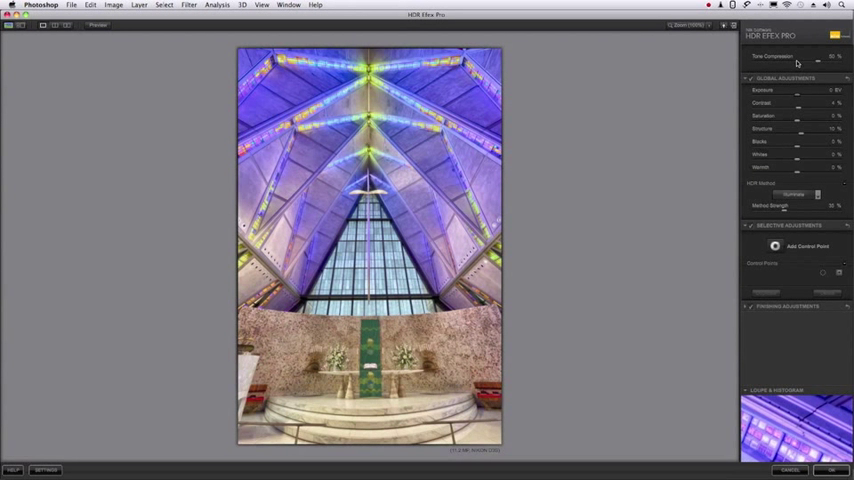
mouse_move(796, 134)
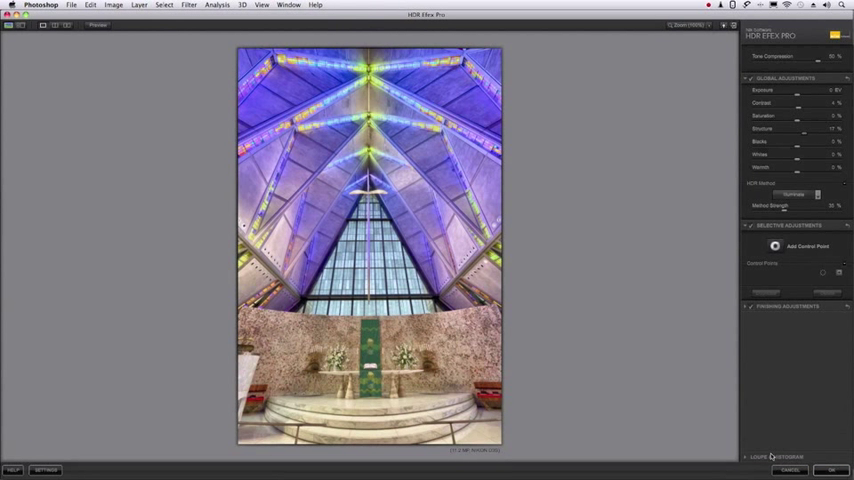
Show the histogram in place of the loupe and nudge a global tonality slider
left_click(772, 456)
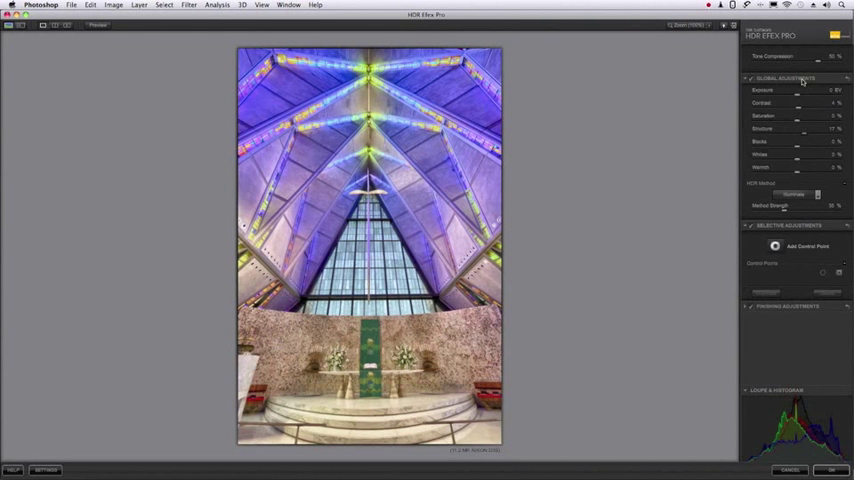
left_click_drag(800, 90, 796, 90)
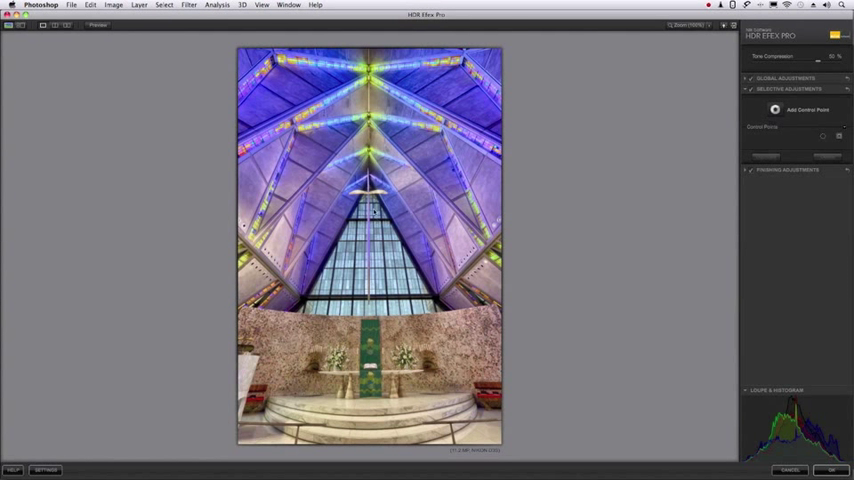
mouse_move(324, 236)
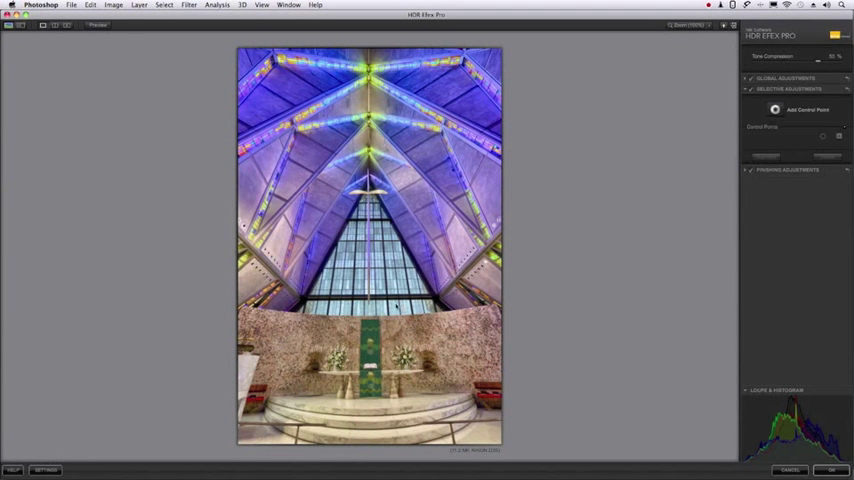
mouse_move(510, 248)
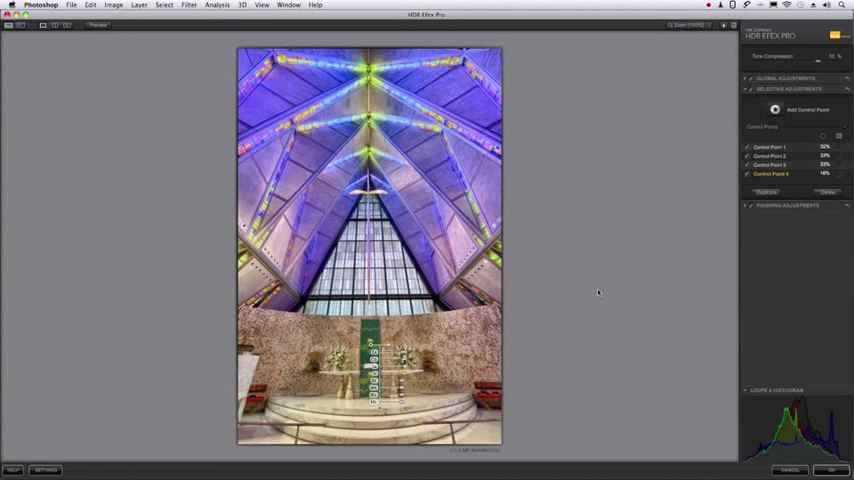
mouse_move(672, 288)
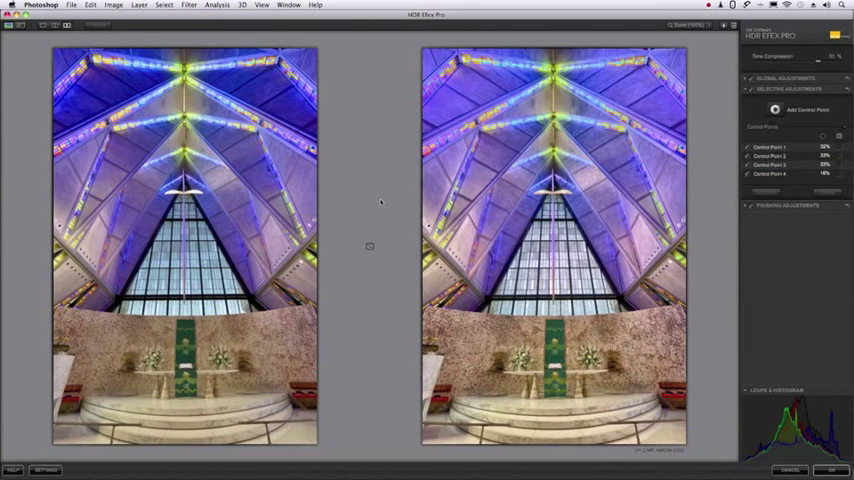
mouse_move(248, 216)
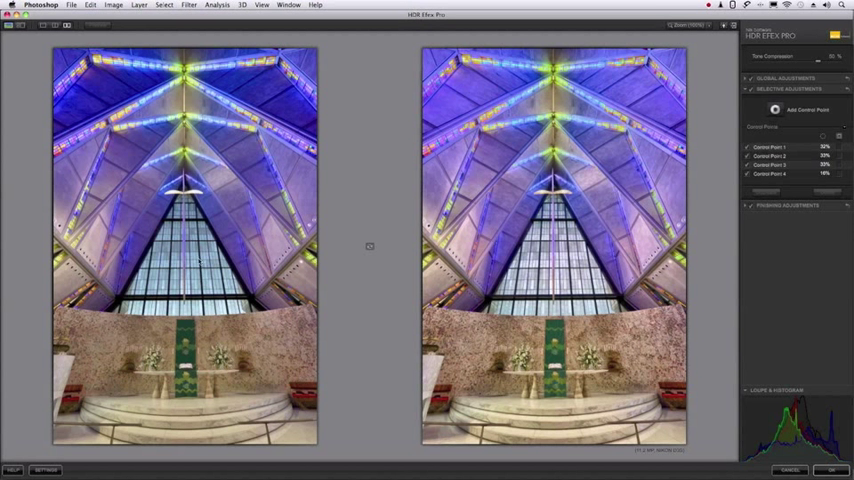
mouse_move(388, 298)
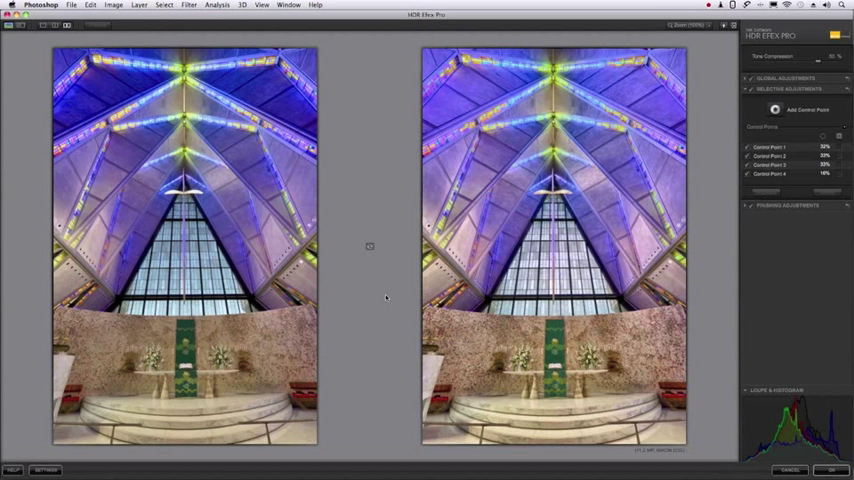
mouse_move(388, 298)
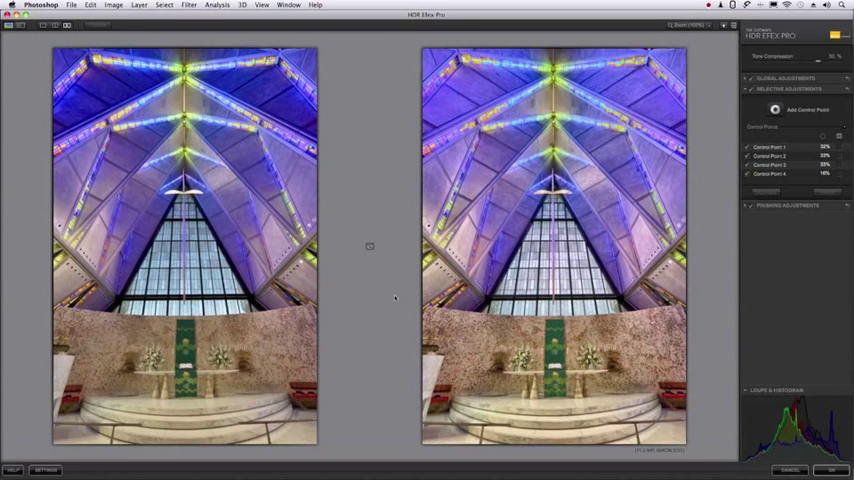
mouse_move(390, 288)
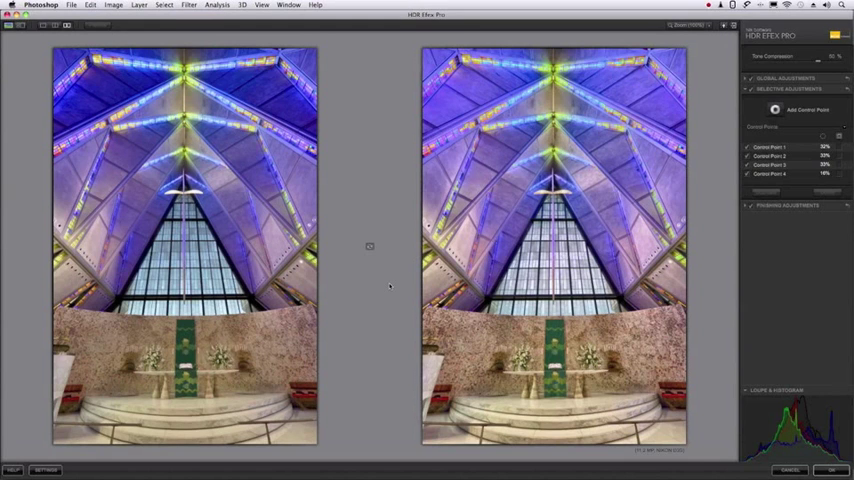